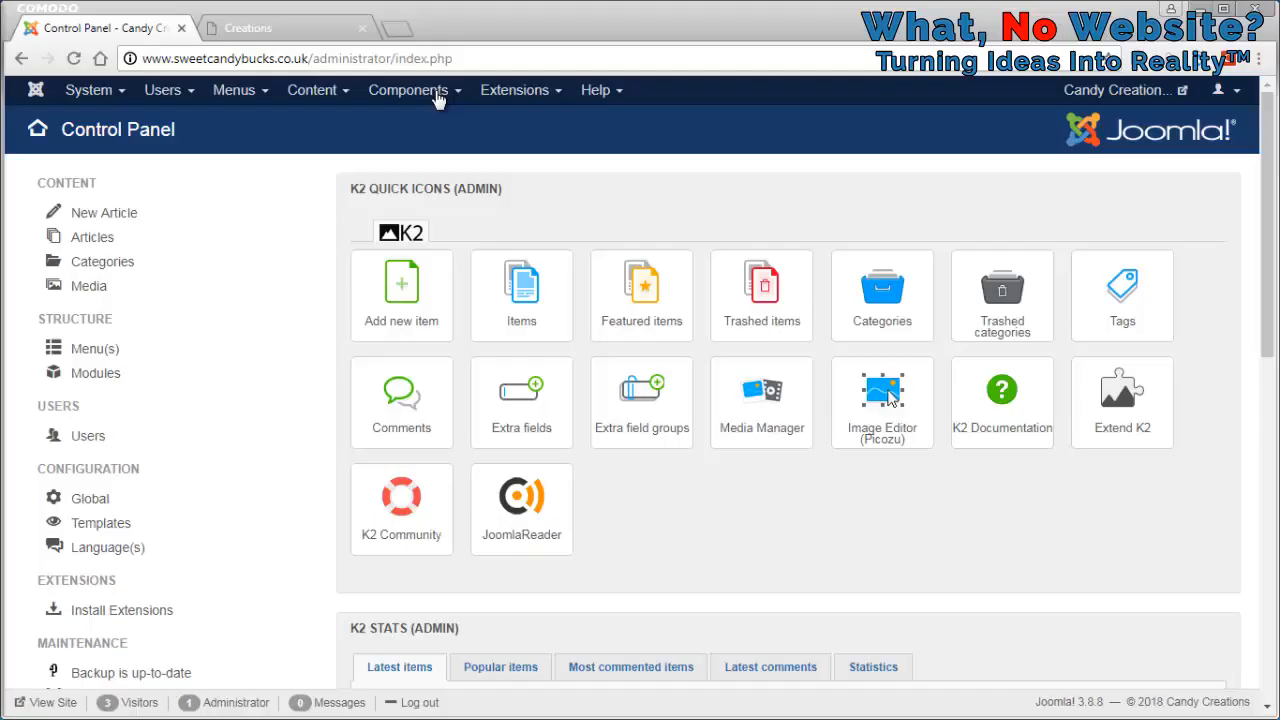
Reach the K2 Items manager from Components > K2, listing Creations and Candy Creations.
click(412, 88)
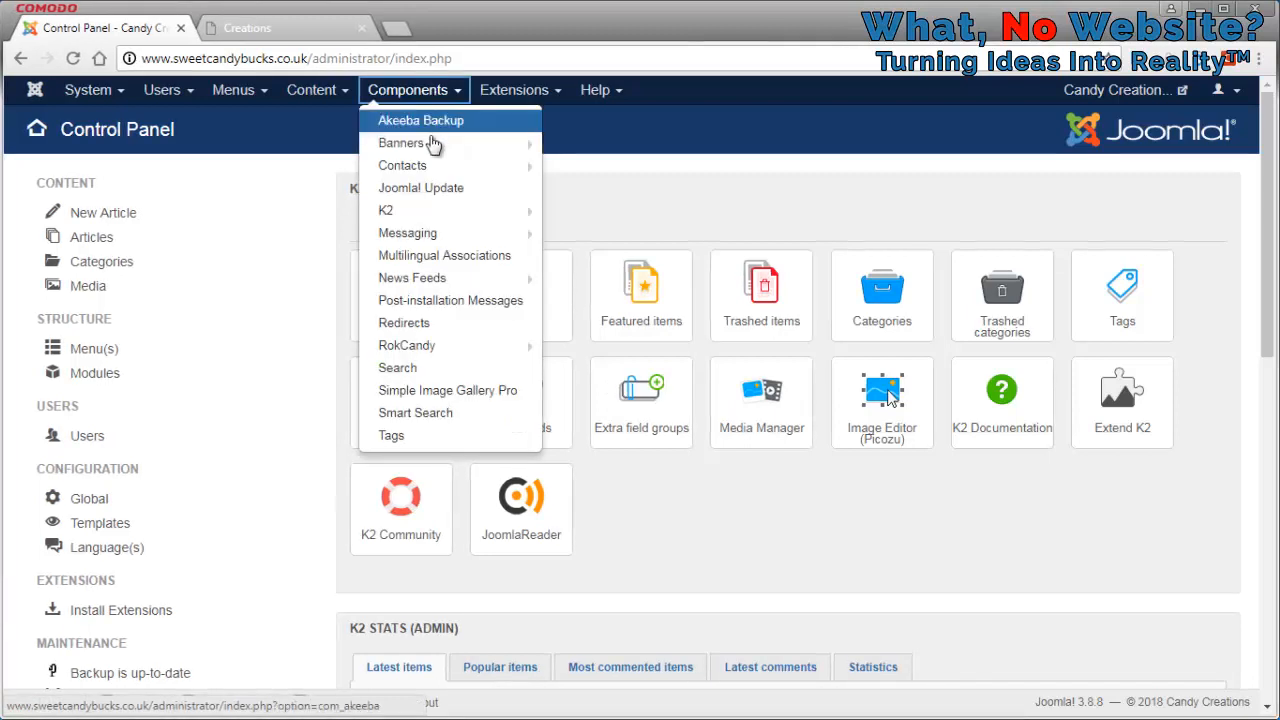
click(384, 210)
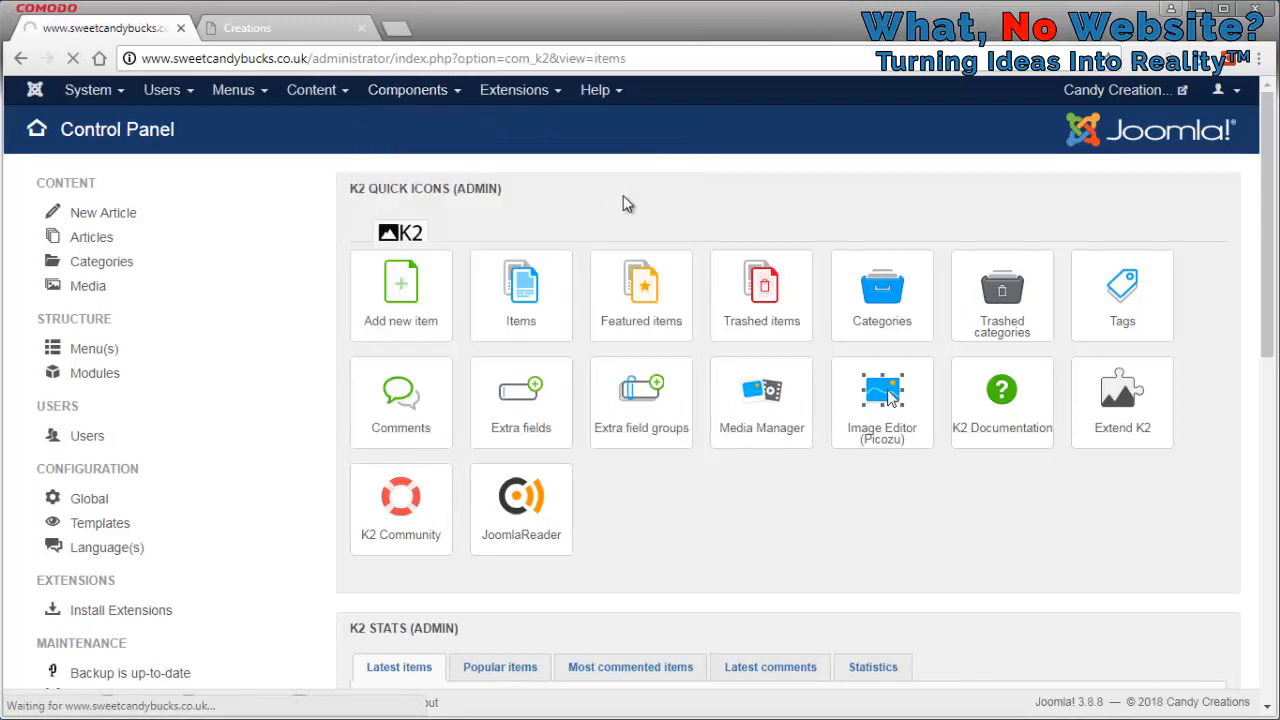
click(520, 290)
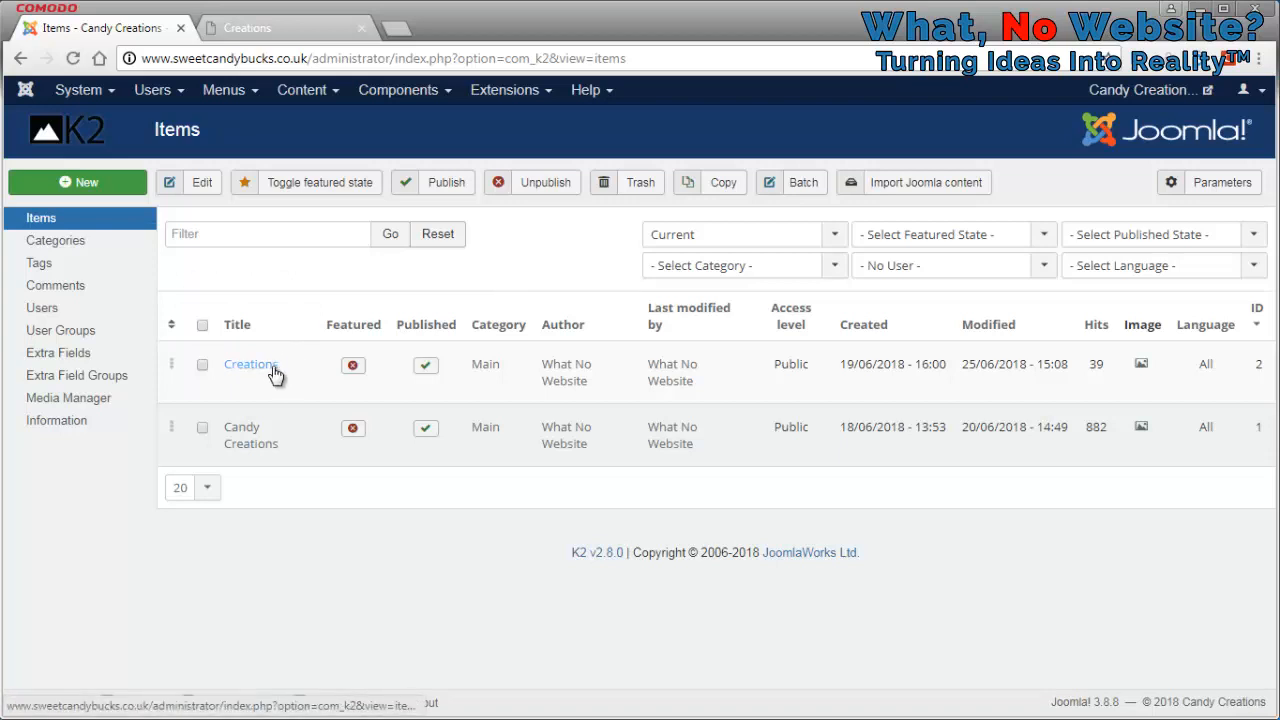
Open the Creations item's edit page from the K2 Items list.
click(250, 364)
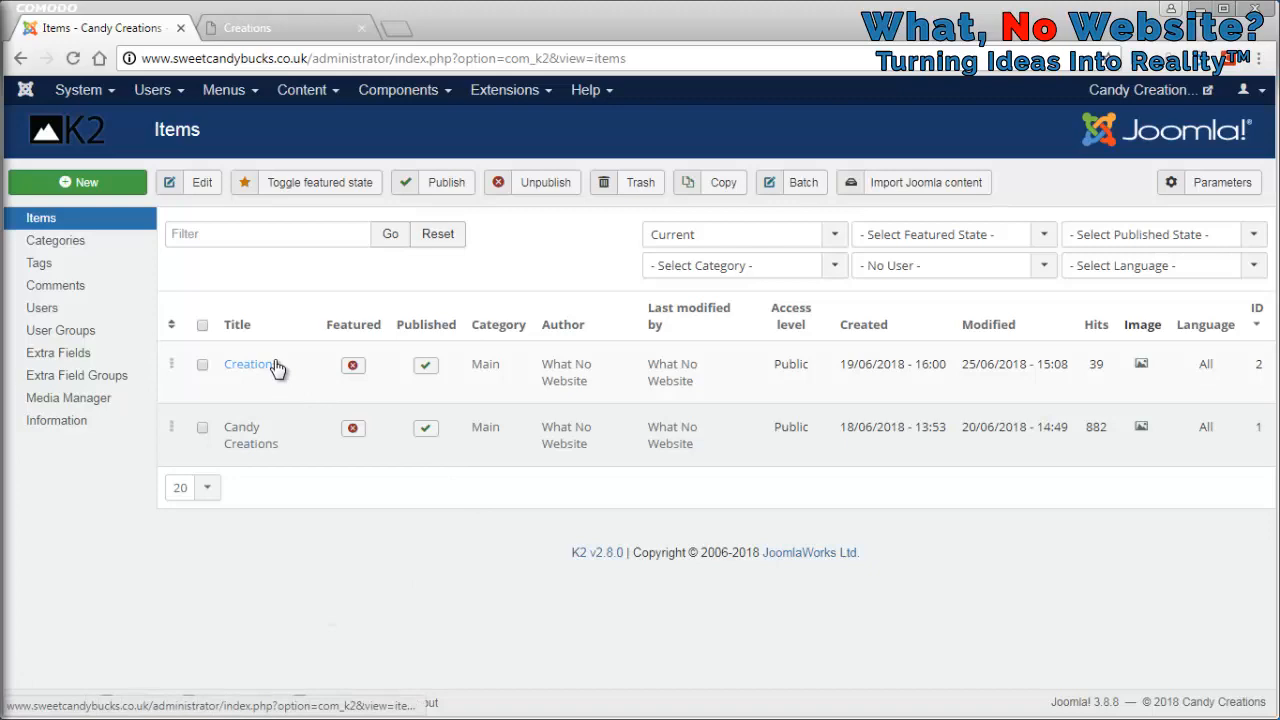
click(248, 364)
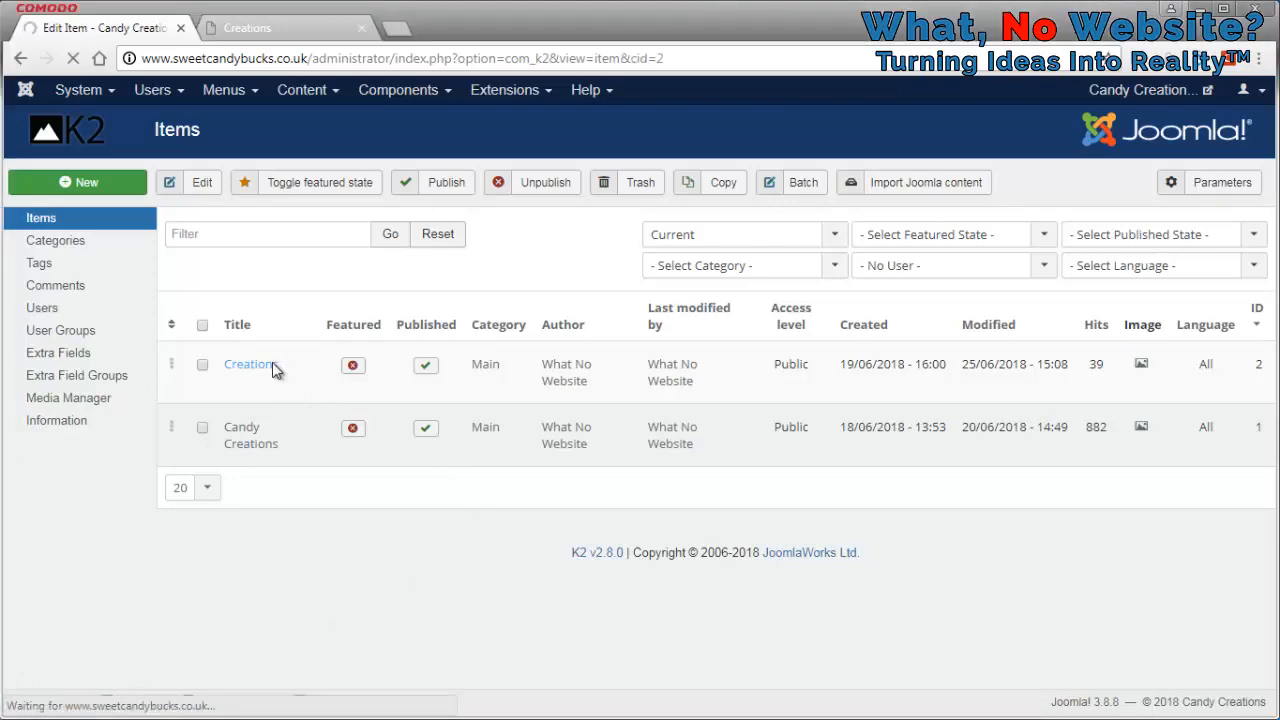
Select the four old {gallery} tag lines and show the item's Image gallery section.
click(248, 364)
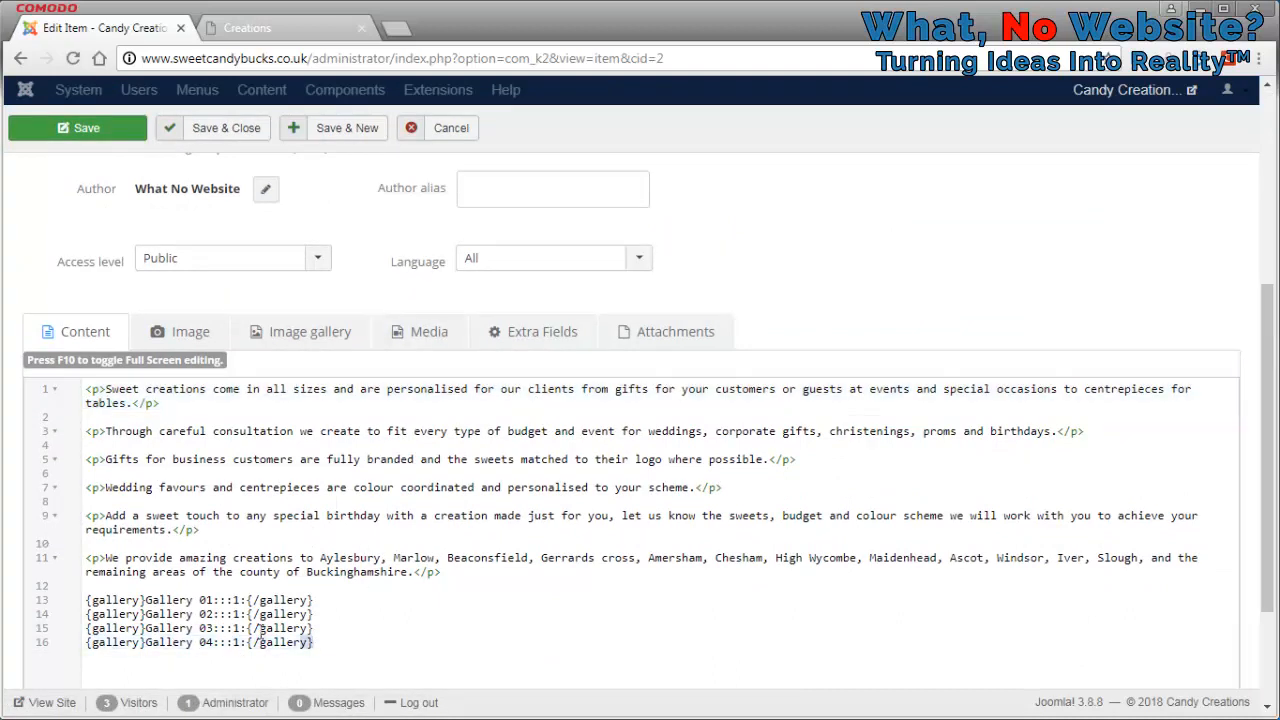
drag(86, 600, 312, 642)
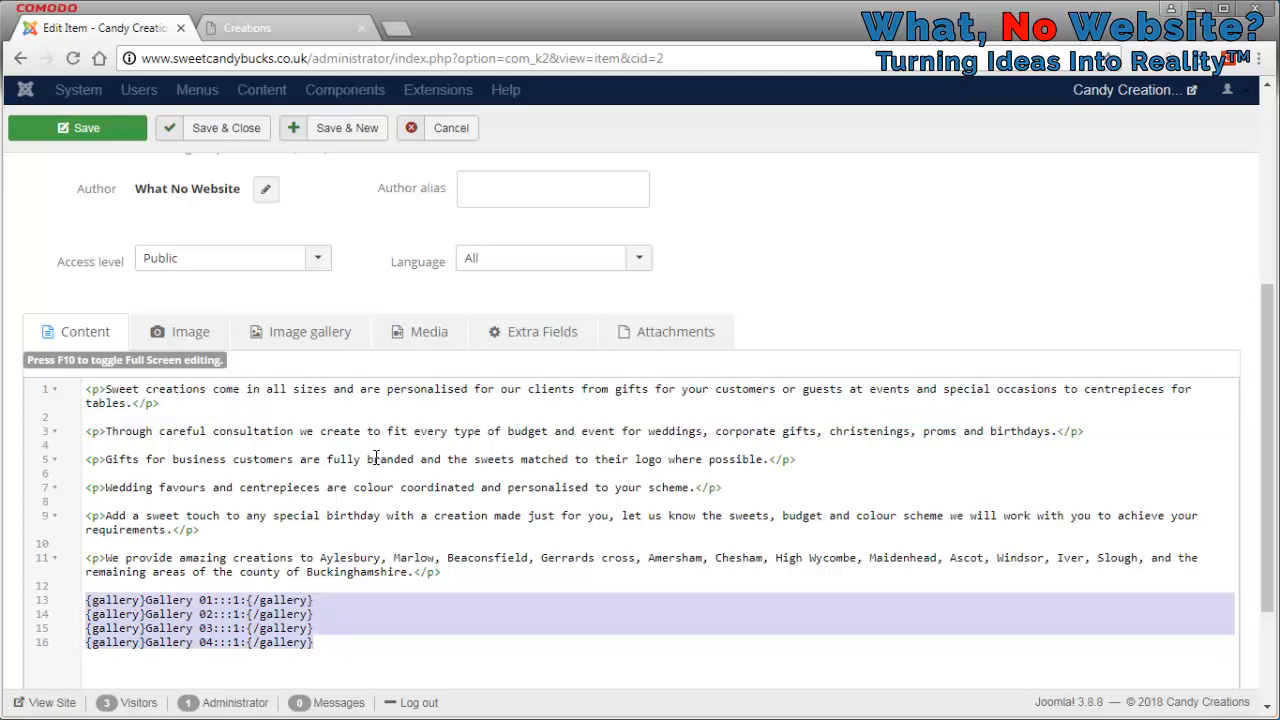
mouse_move(308, 332)
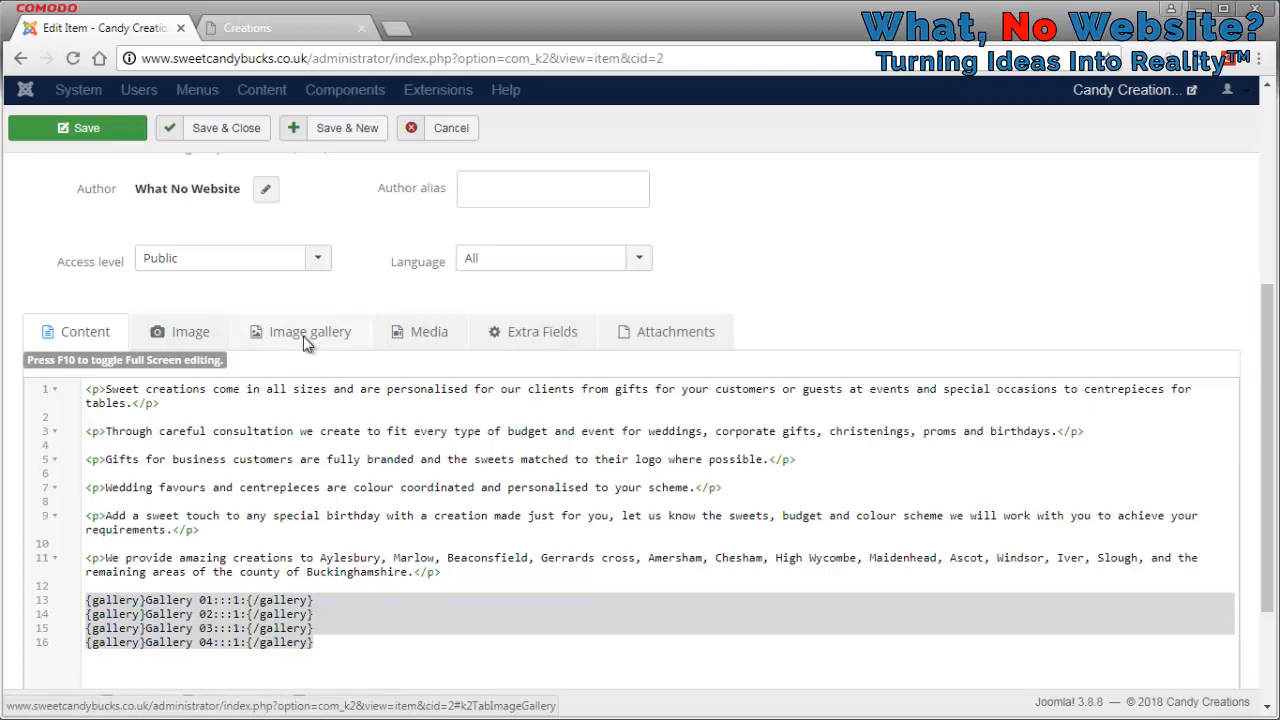
click(308, 332)
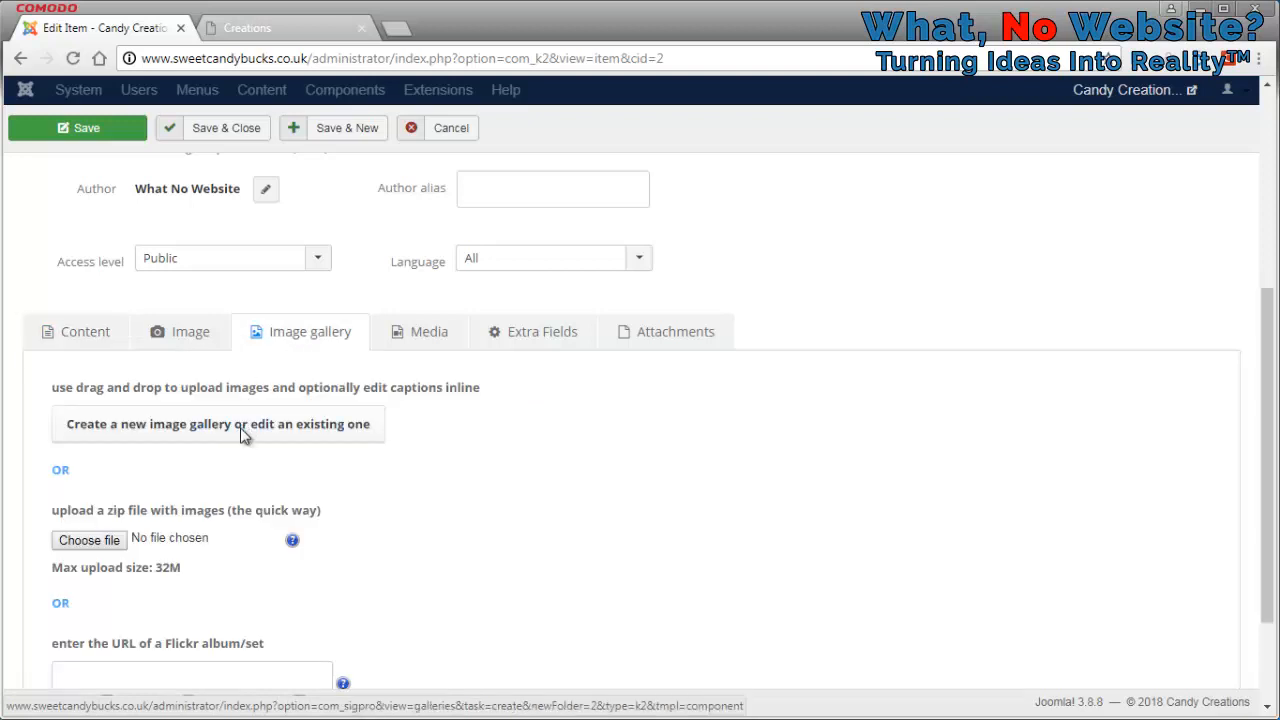
Create a new Simple Image Gallery for Creations and bring up its Add Images uploader.
click(218, 424)
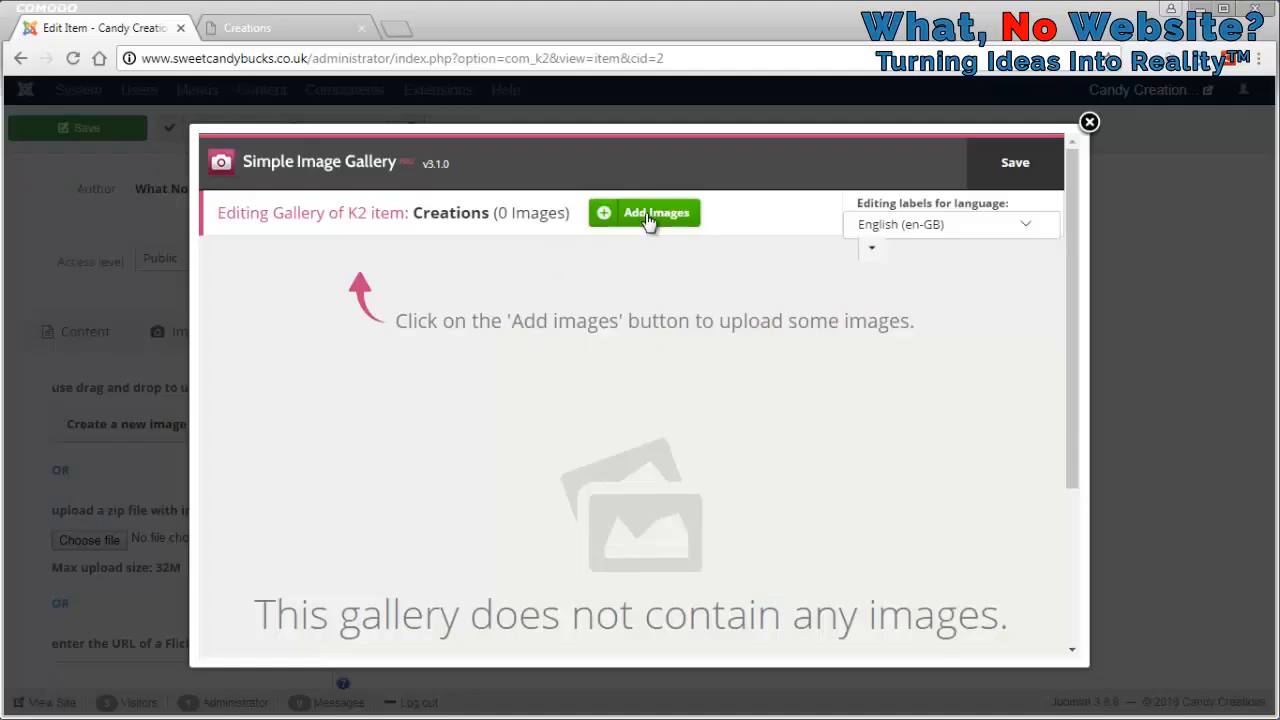
click(644, 212)
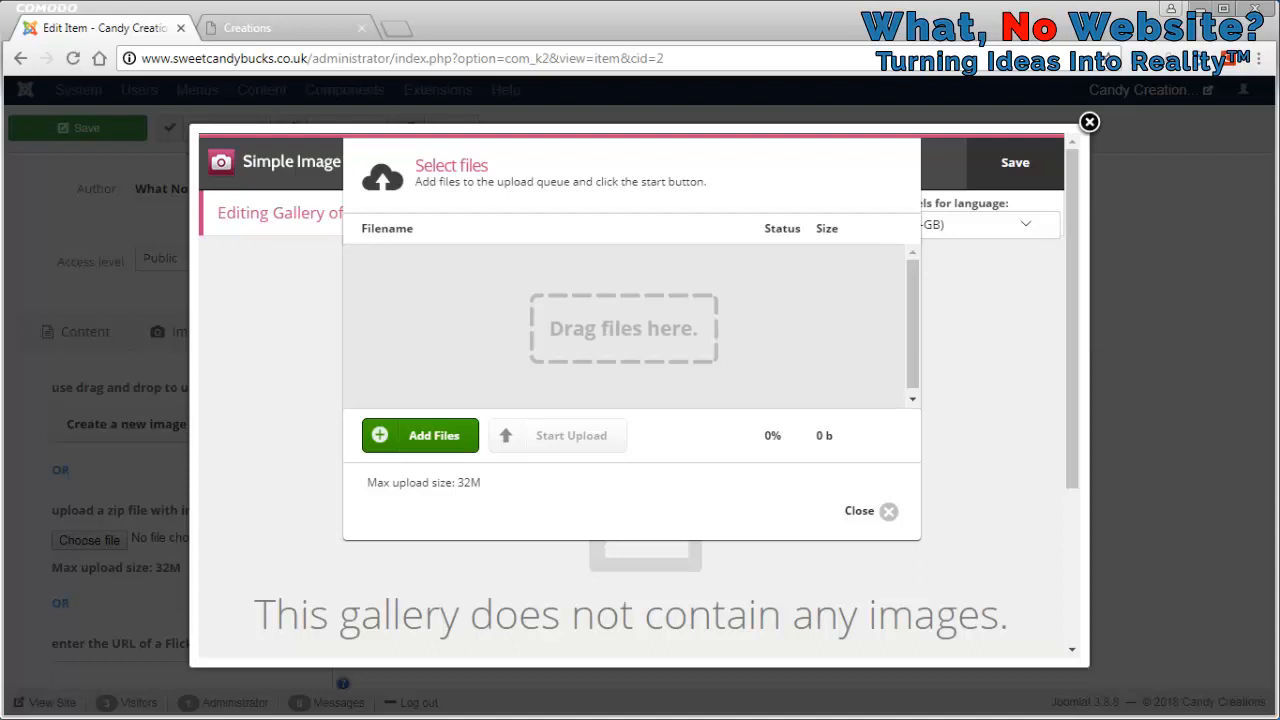
Upload the seven sweet-gift photos, save the gallery and head to the live Creations page.
drag(612, 300, 612, 320)
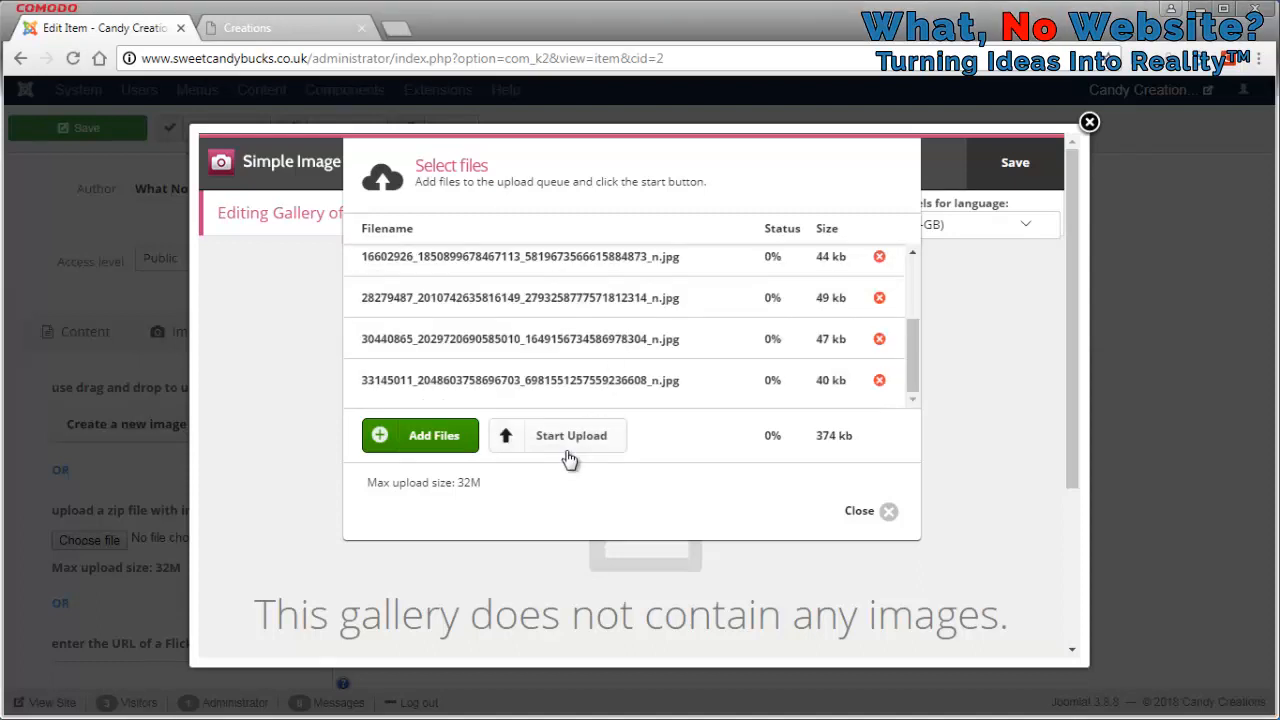
click(572, 436)
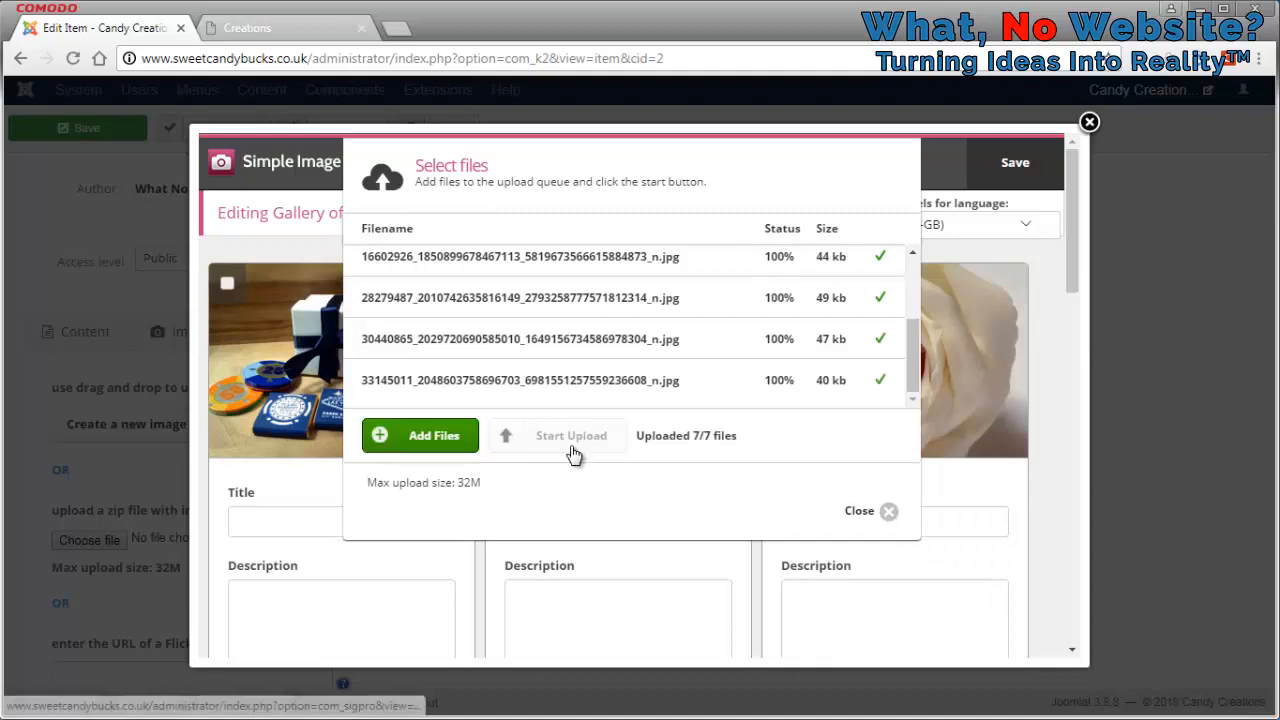
click(858, 512)
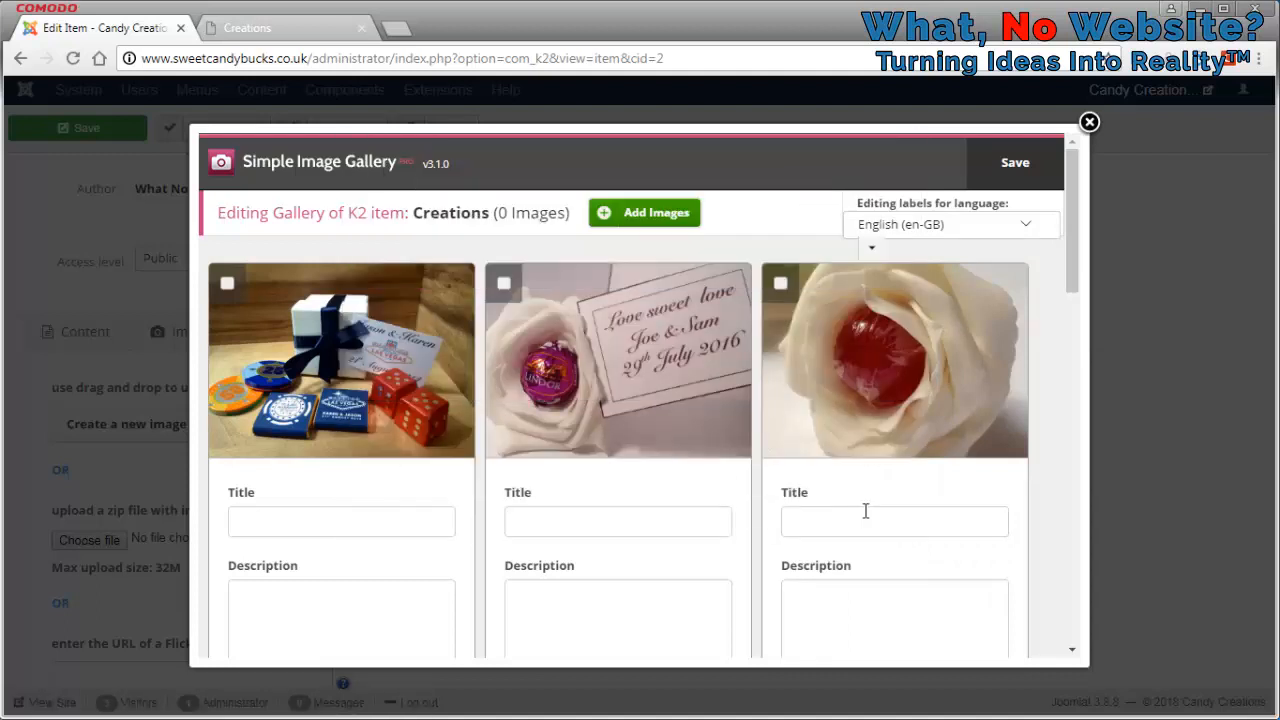
mouse_move(618, 520)
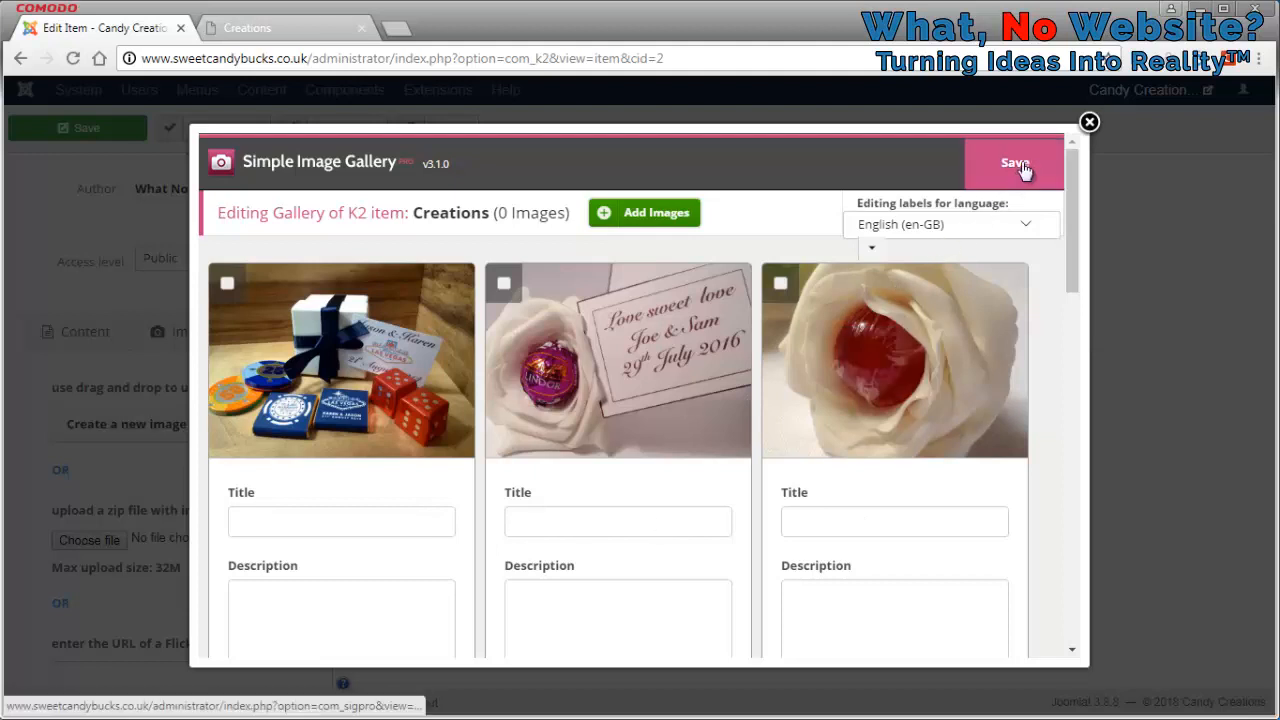
click(1014, 164)
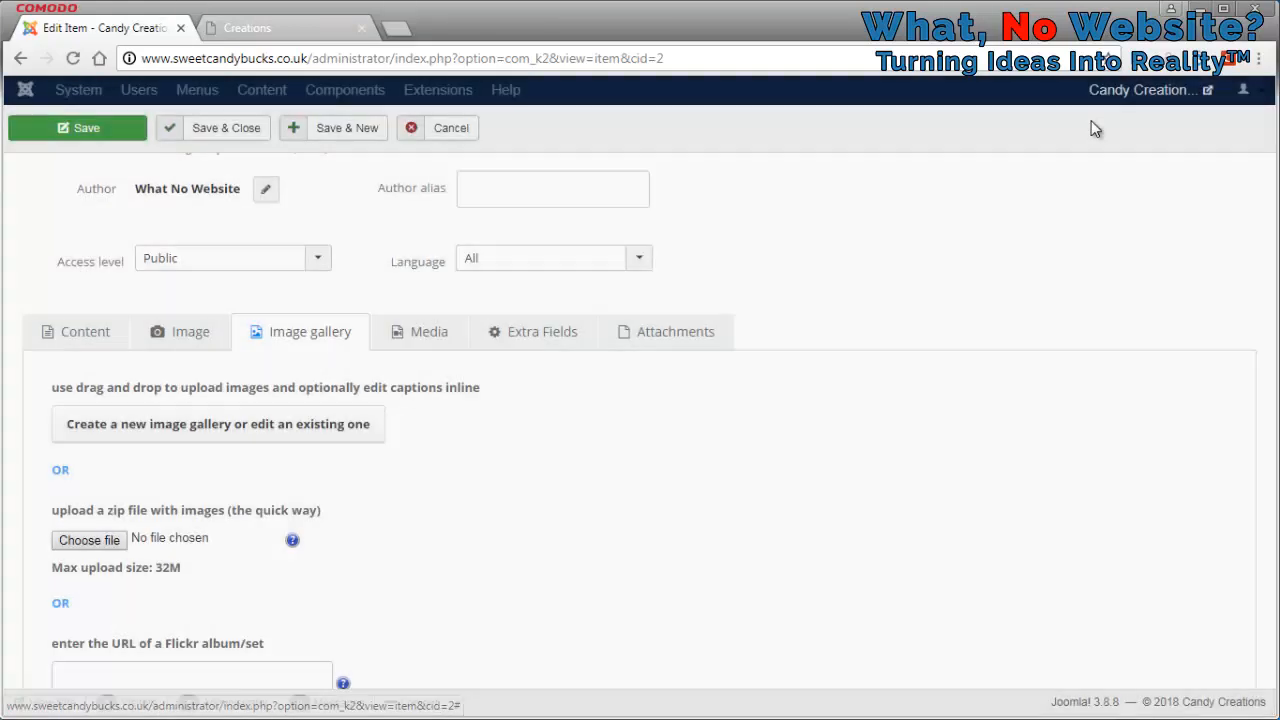
click(226, 128)
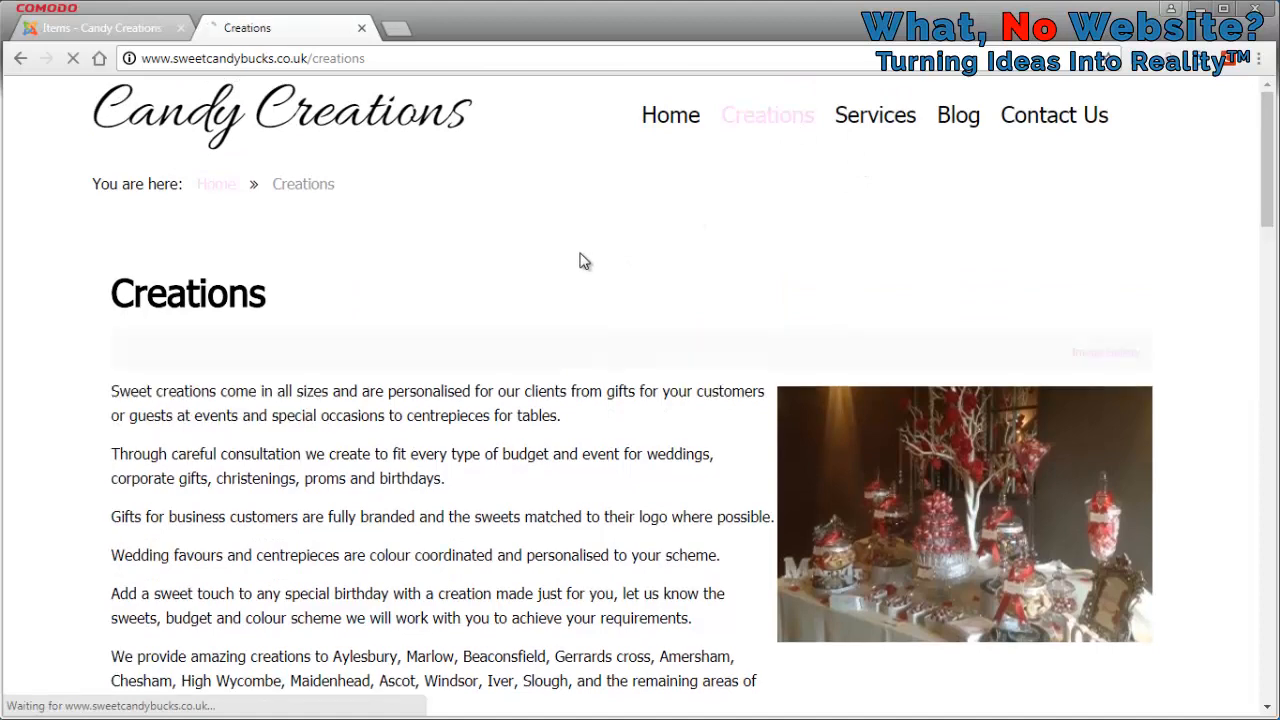
Scroll down the Creations page until the seven-thumbnail Image Gallery is visible.
scroll(down, 3)
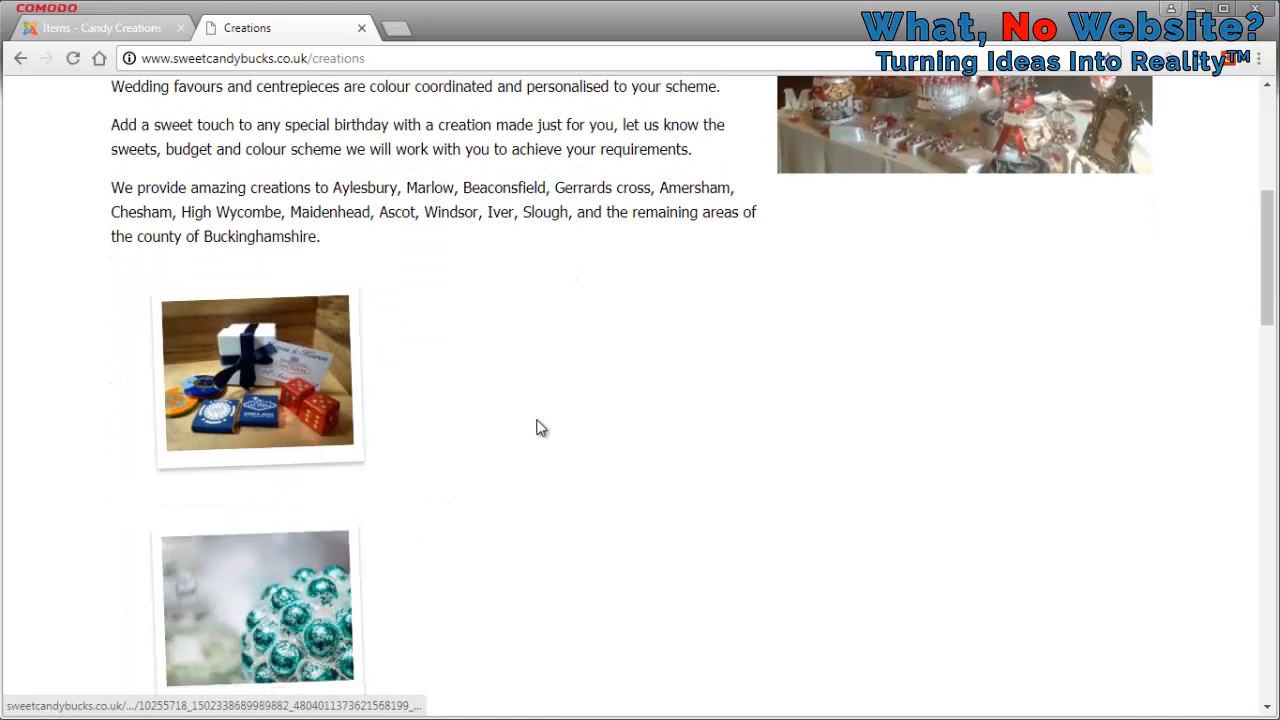
scroll(down, 3)
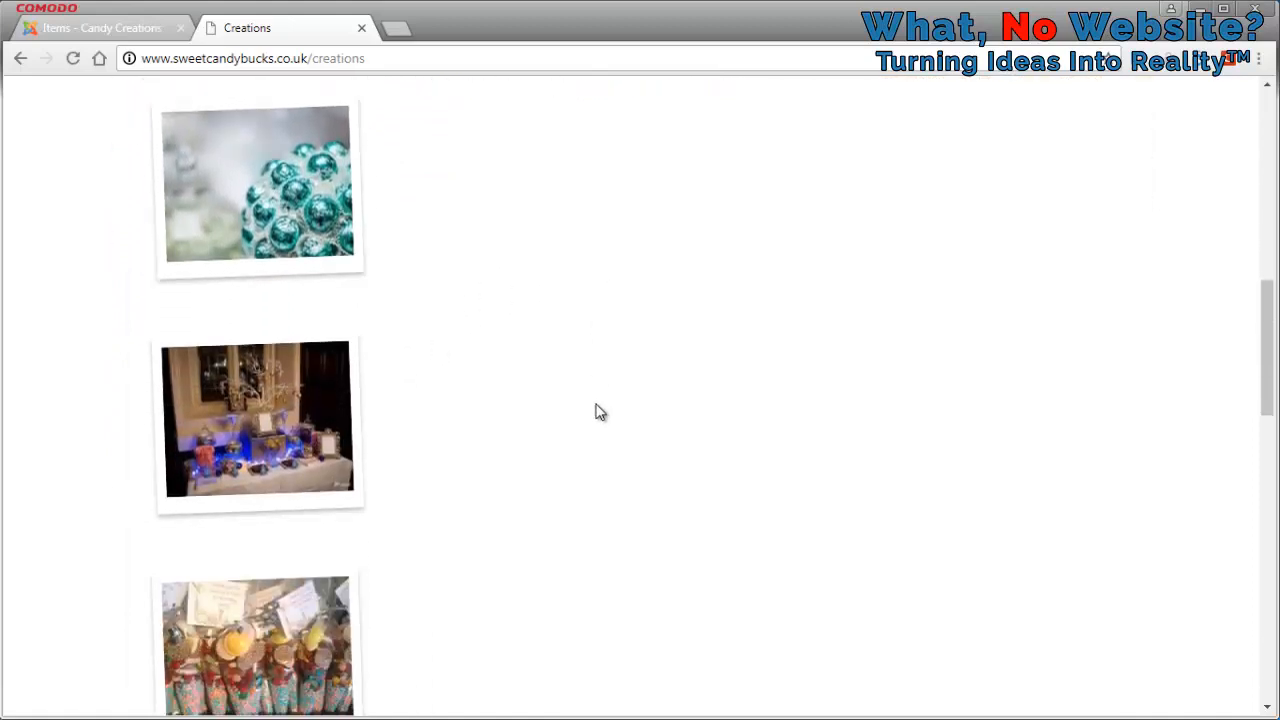
scroll(down, 3)
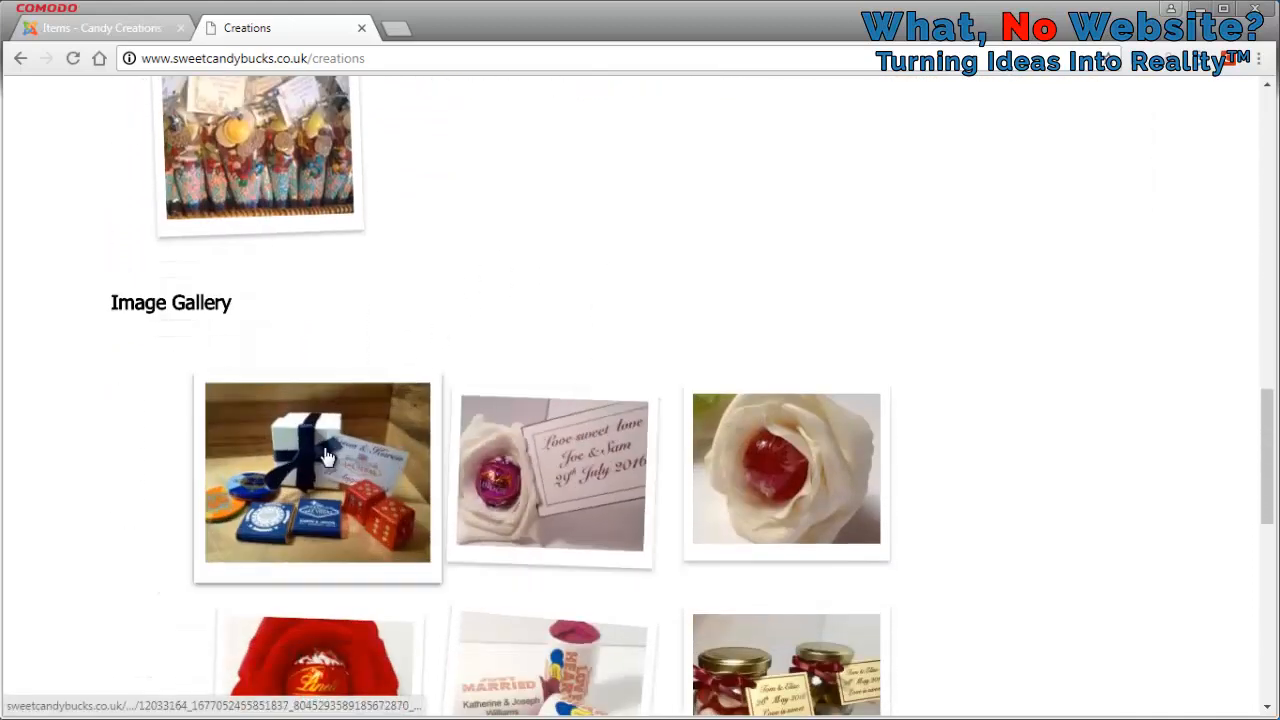
scroll(down, 3)
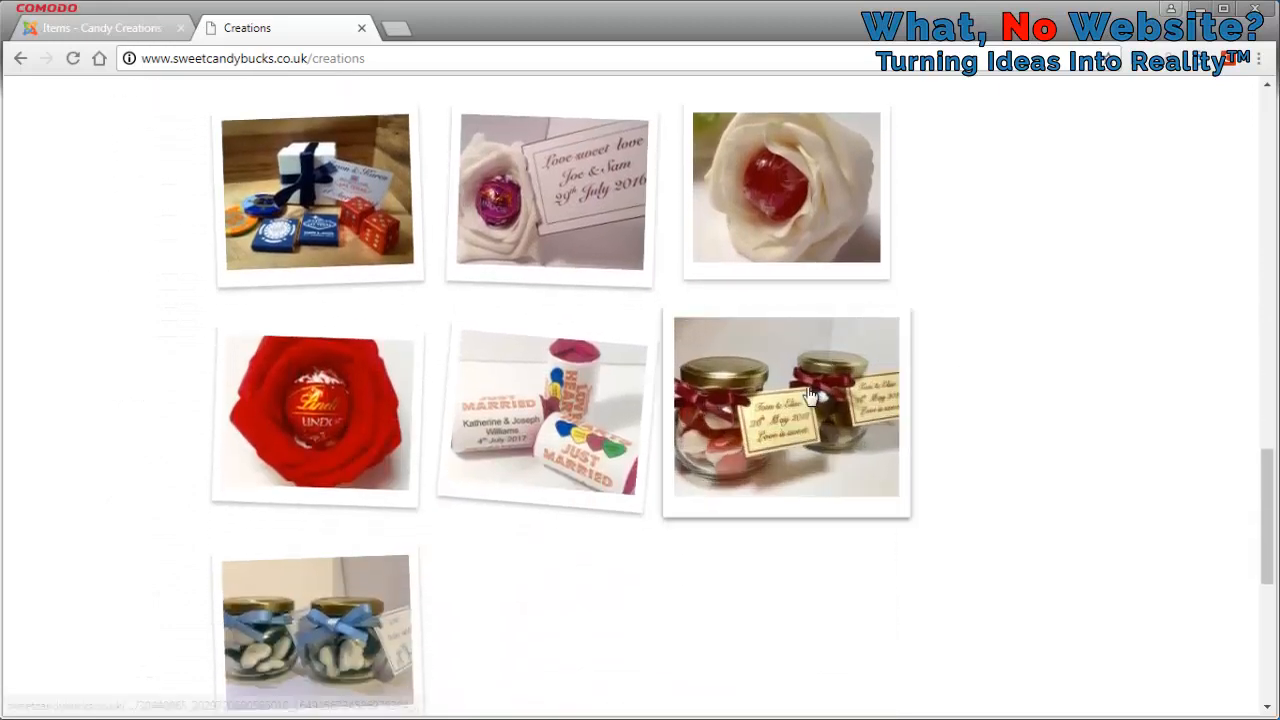
mouse_move(804, 456)
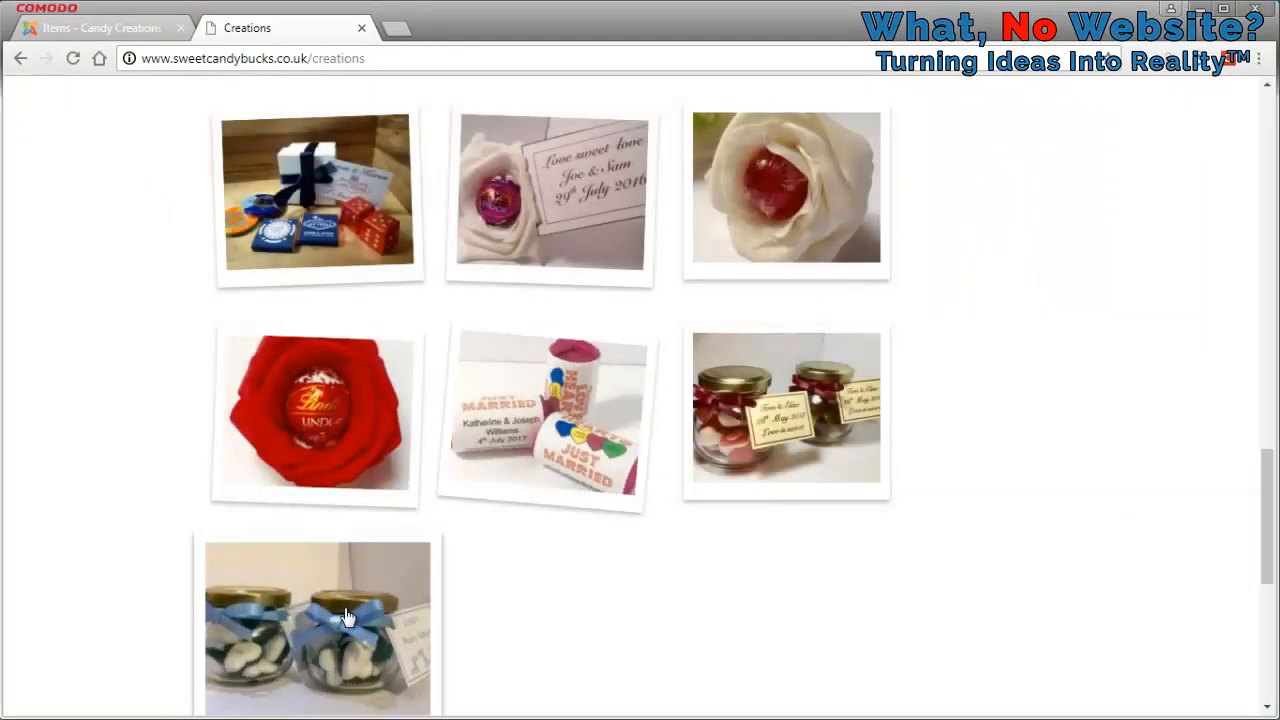
Enlarge the seventh and first photos in the lightbox, step to the next, then return to the K2 Items tab.
click(316, 620)
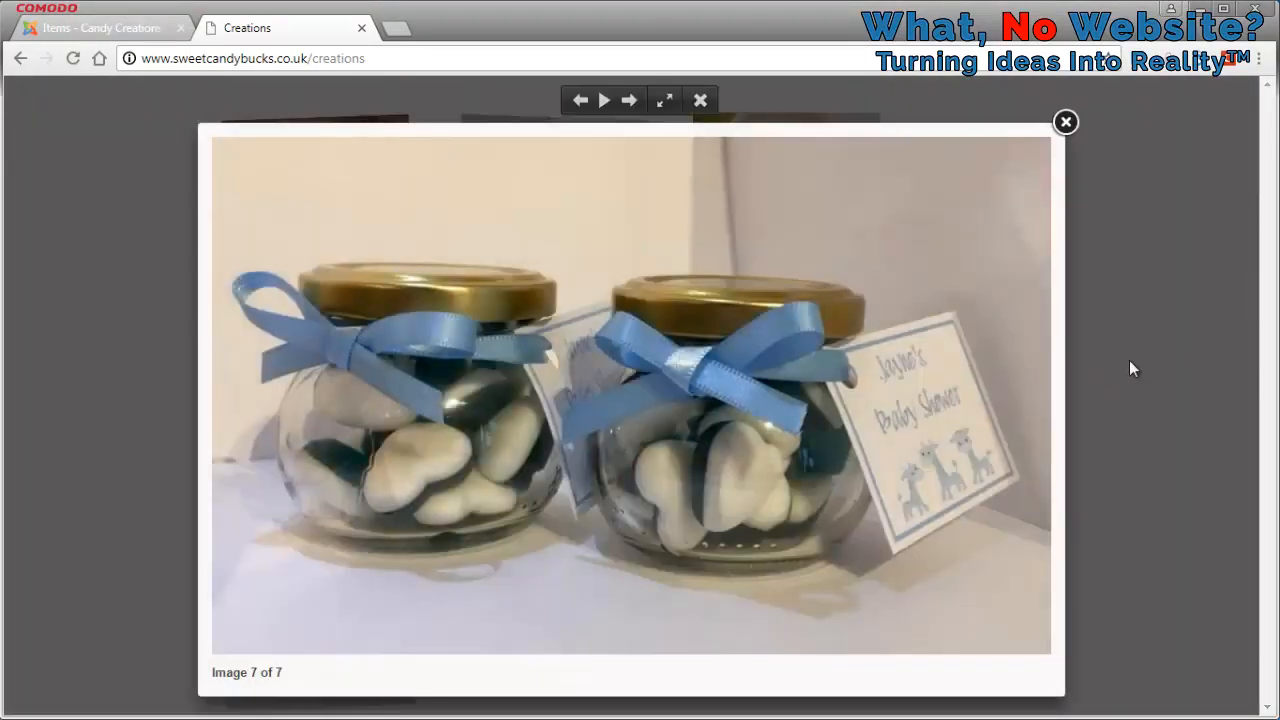
click(1064, 122)
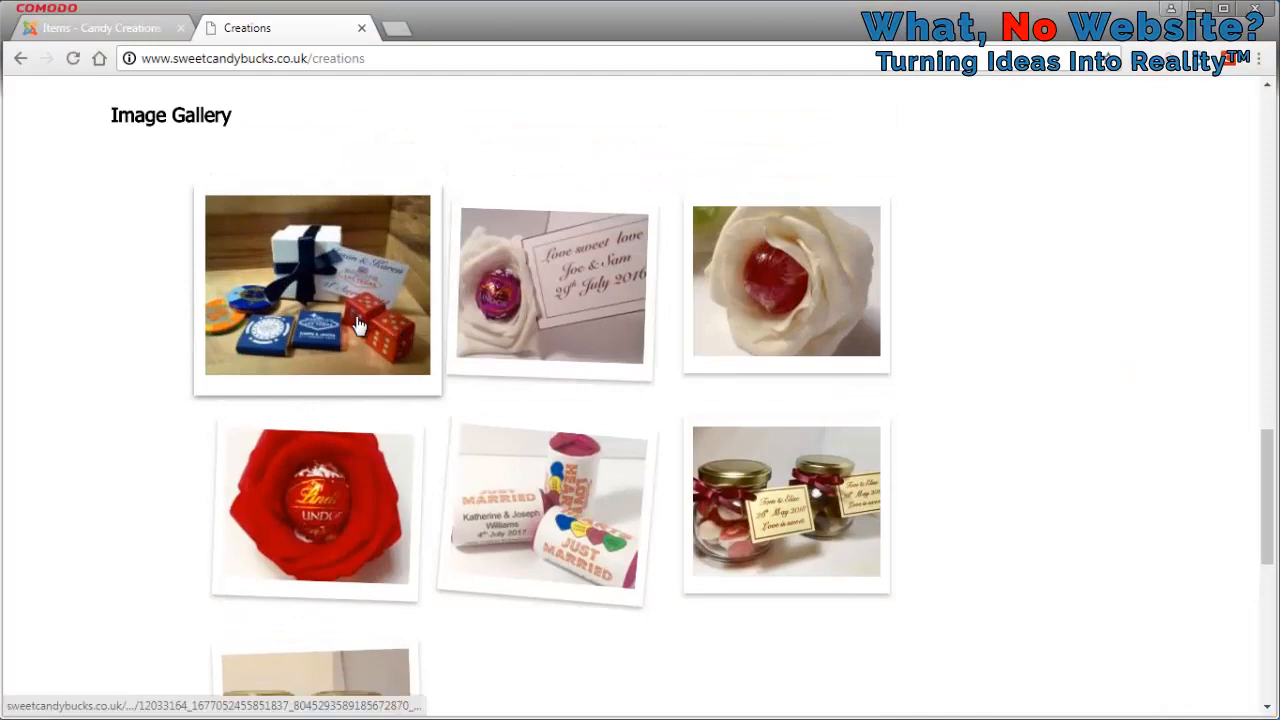
click(316, 284)
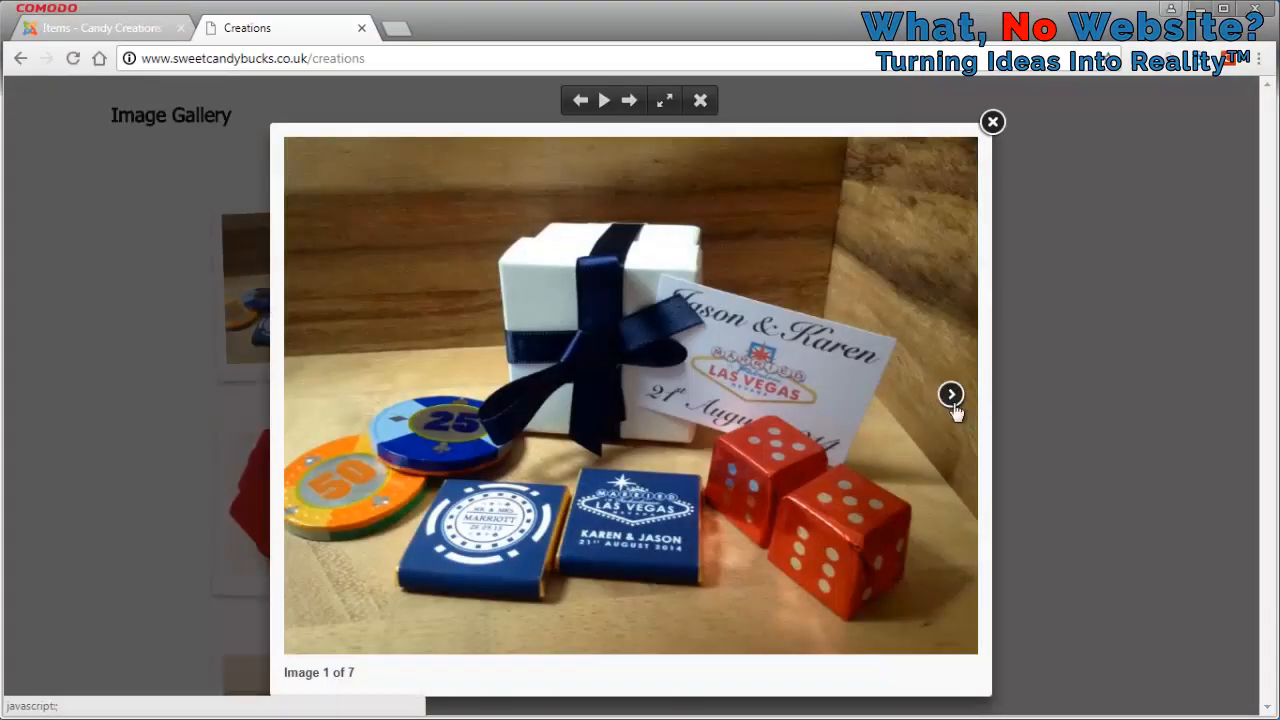
click(952, 392)
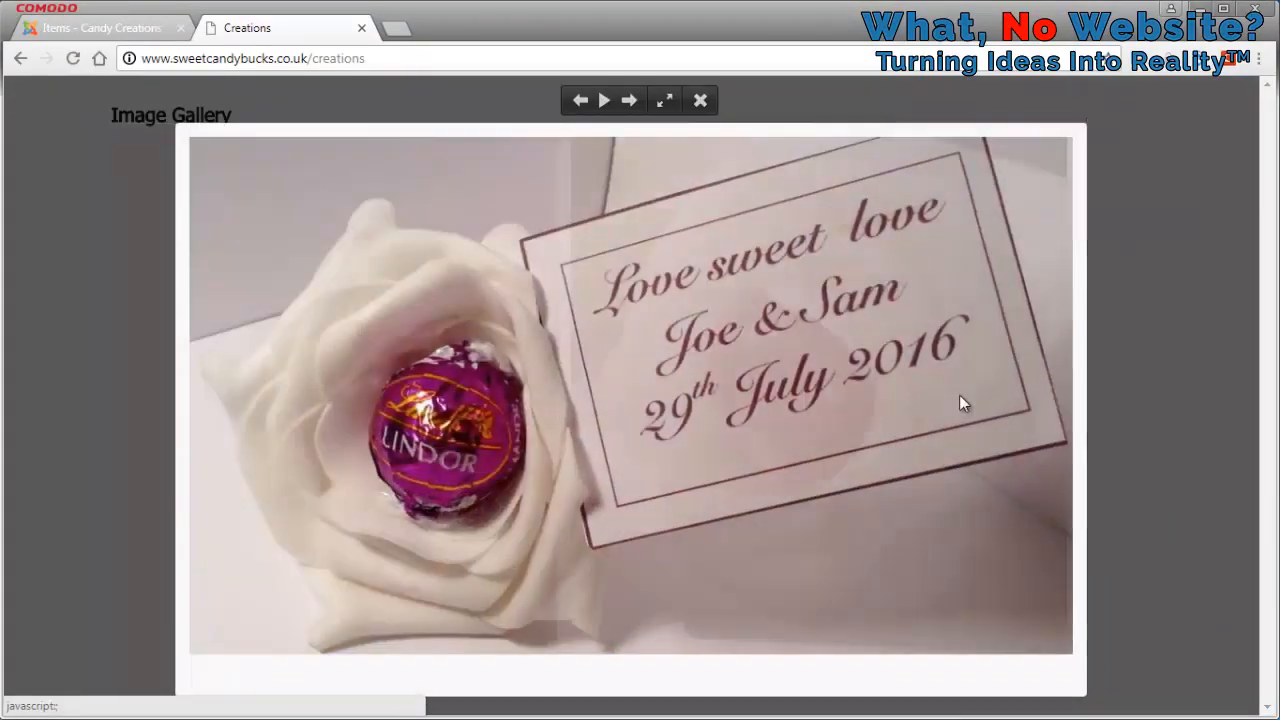
click(700, 100)
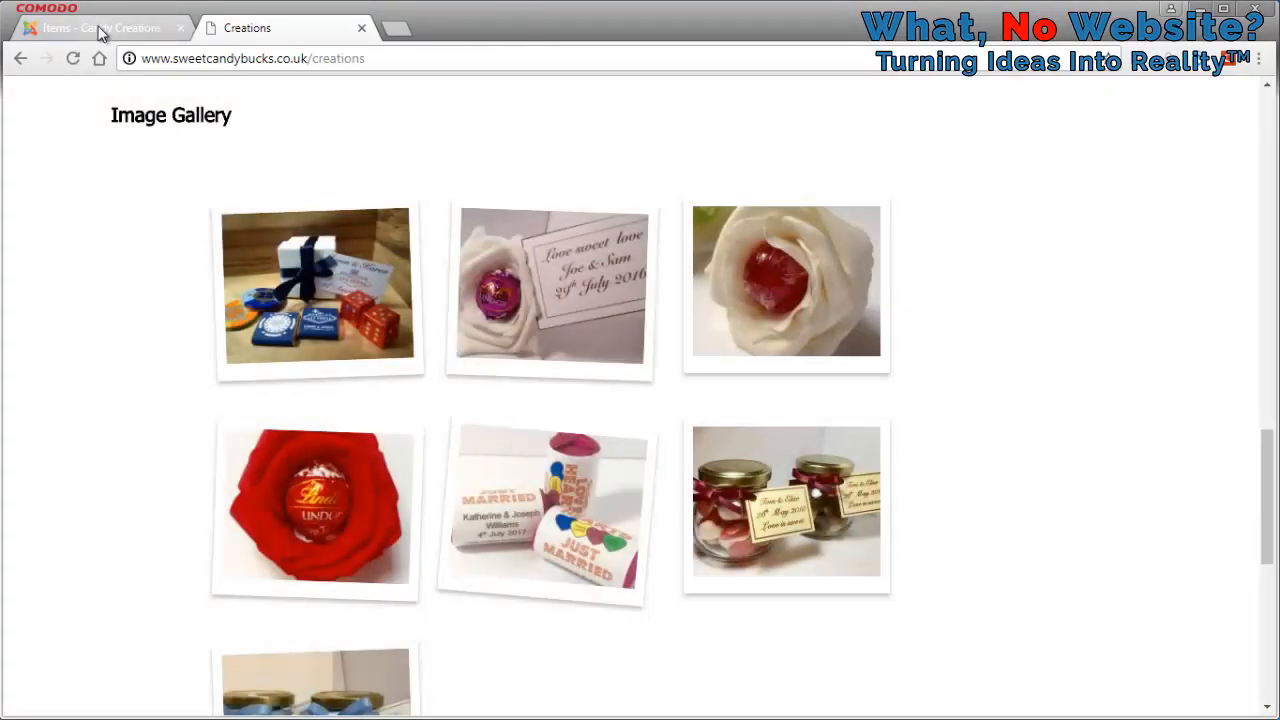
click(100, 28)
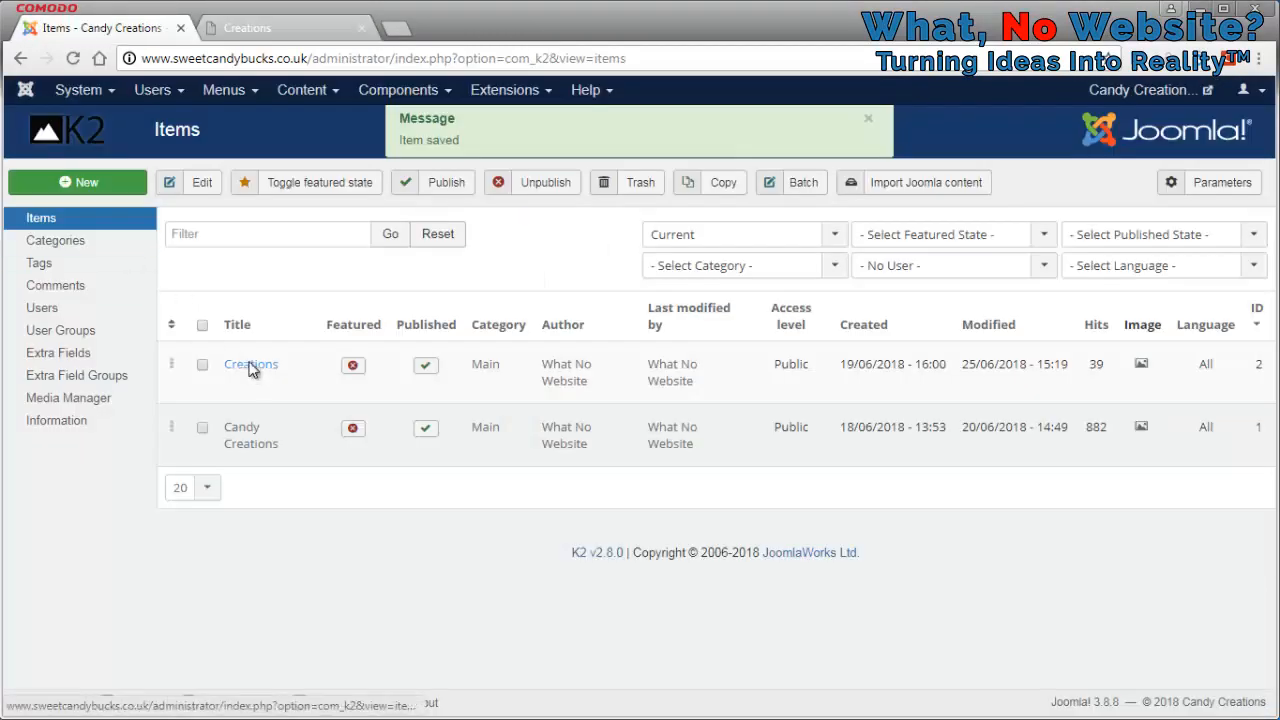
Tick the delete-gallery checkbox on the Creations item and Save & Close.
click(250, 364)
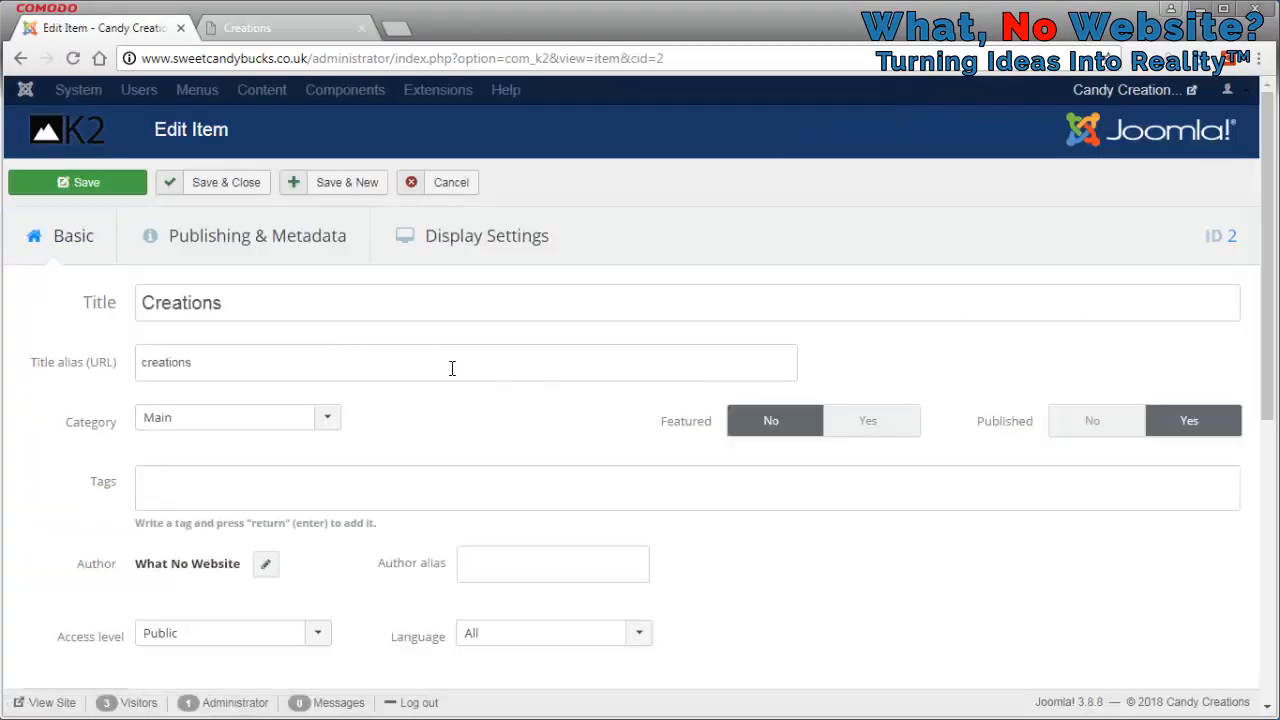
scroll(down, 3)
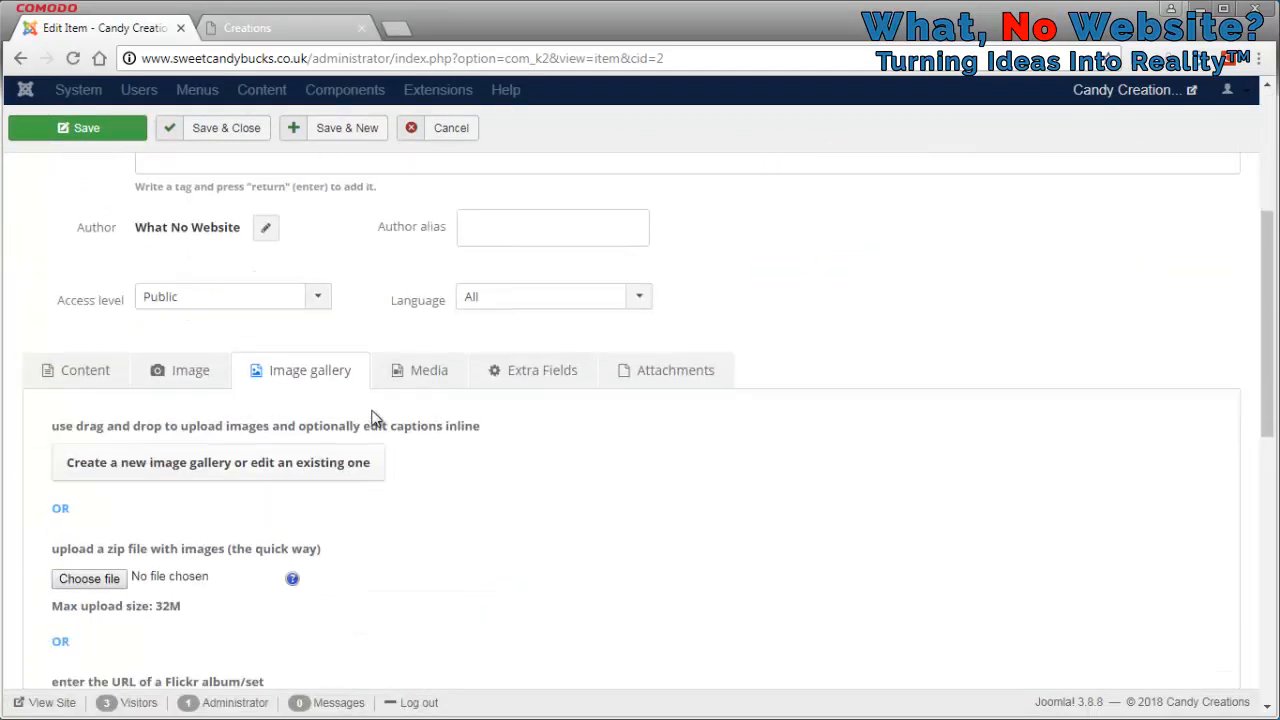
scroll(down, 3)
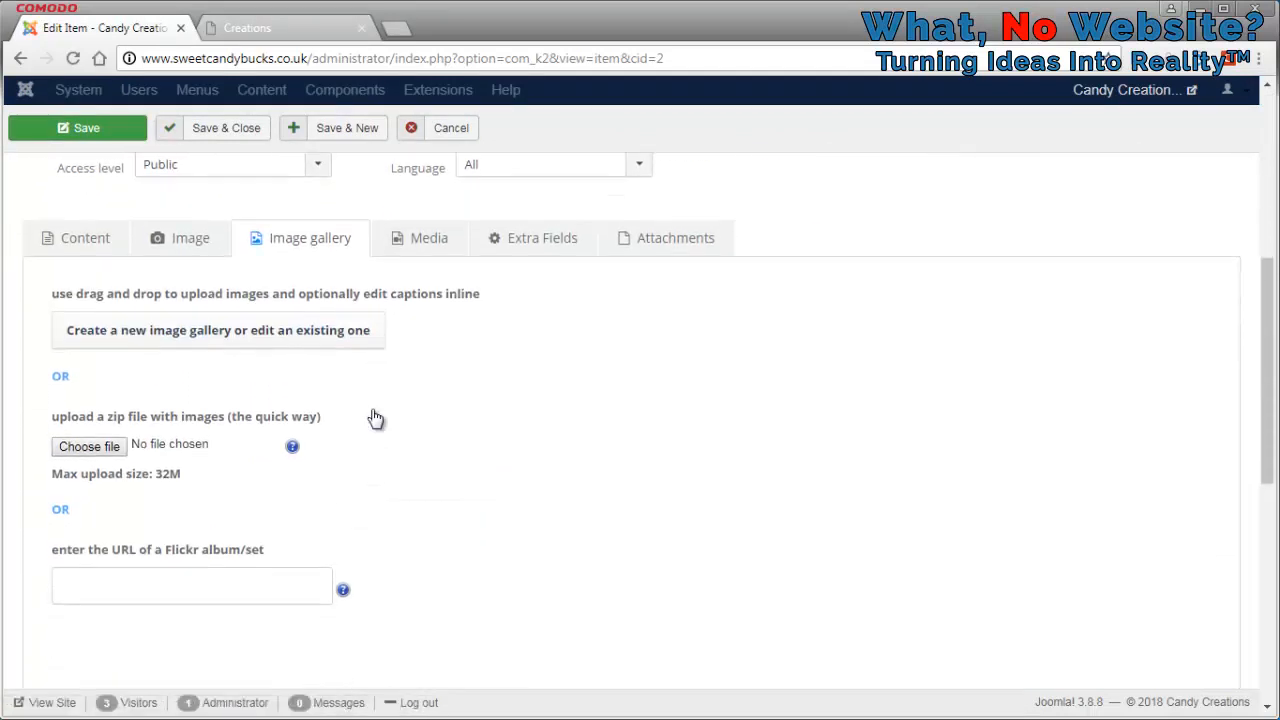
scroll(down, 3)
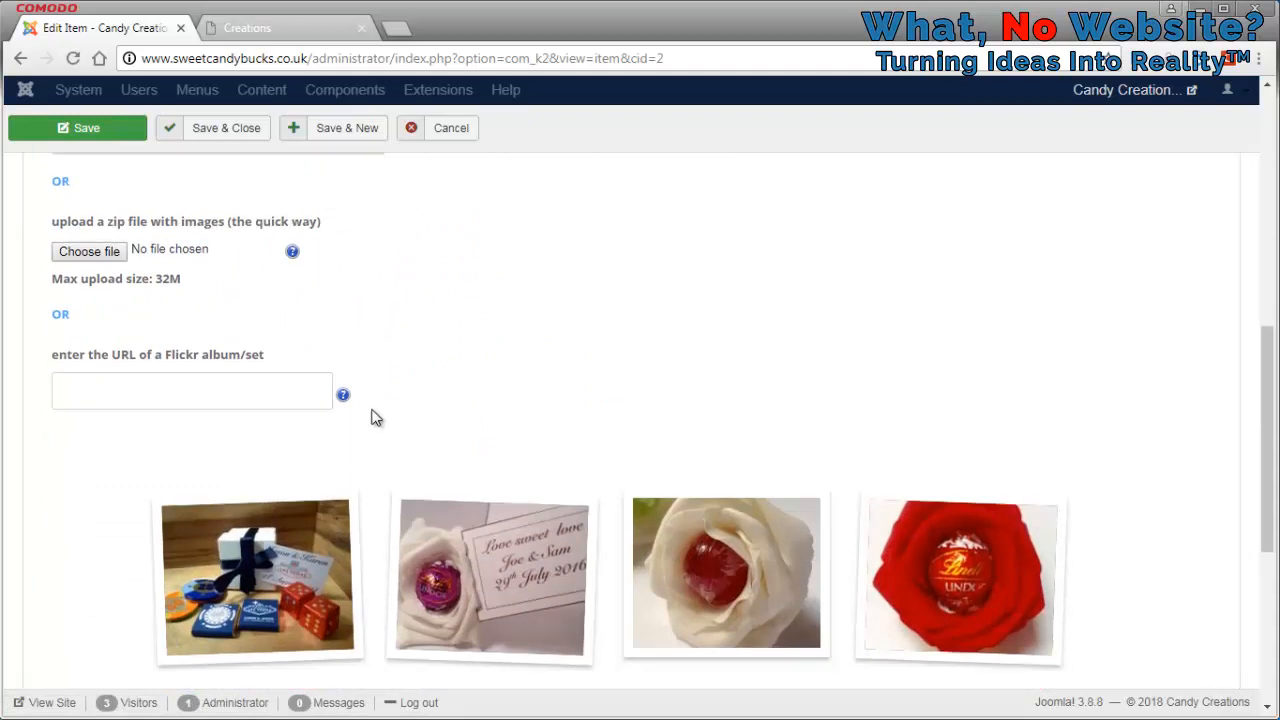
scroll(down, 3)
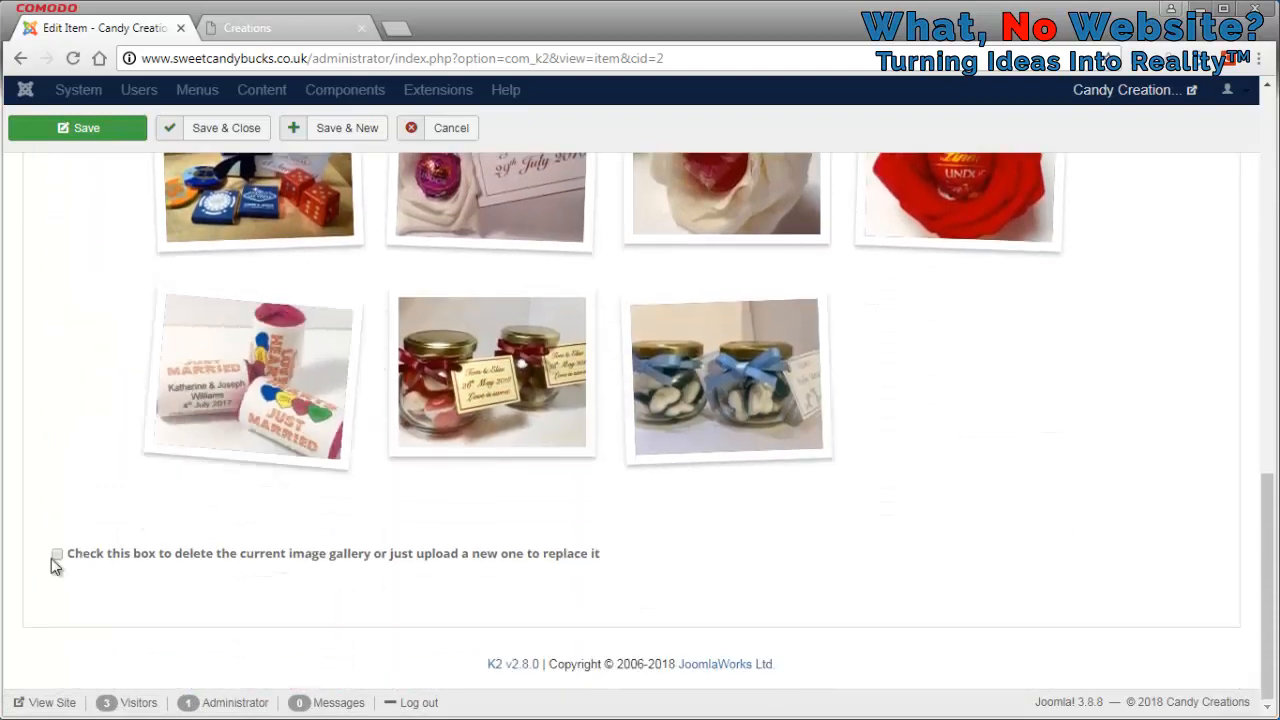
click(56, 552)
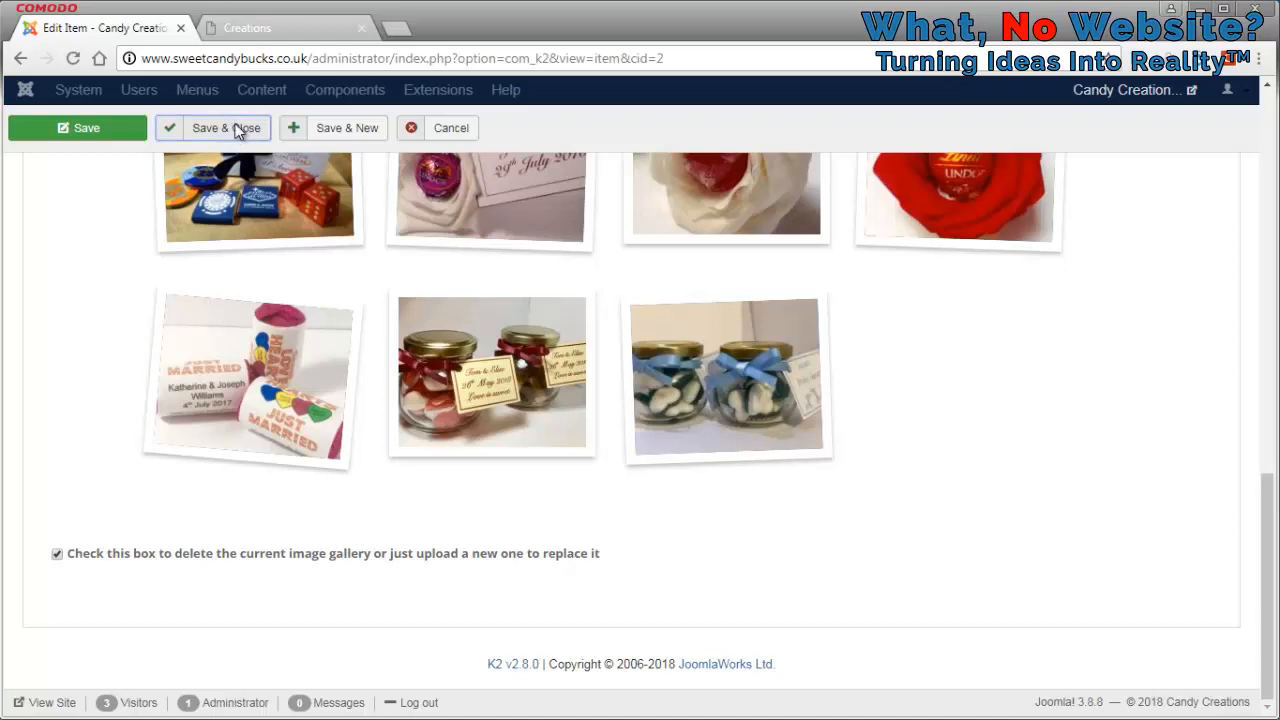
click(212, 128)
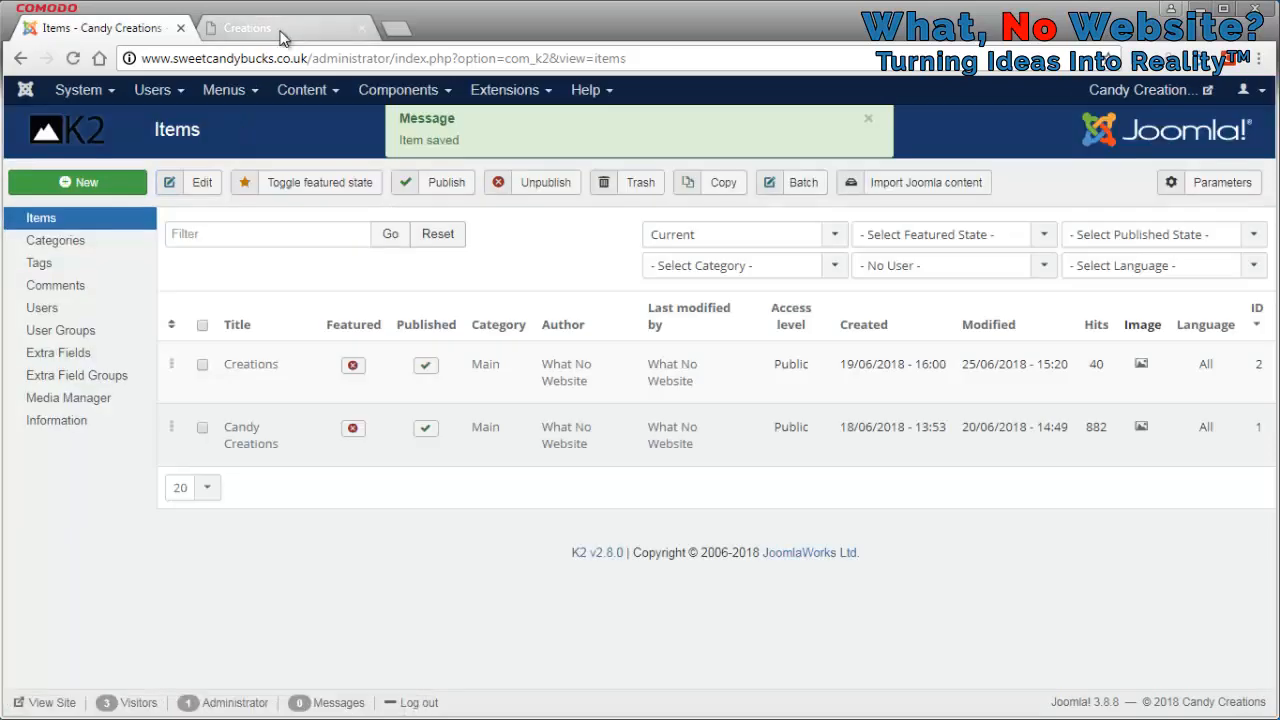
Reload the live Creations page to check the gallery removal.
click(248, 28)
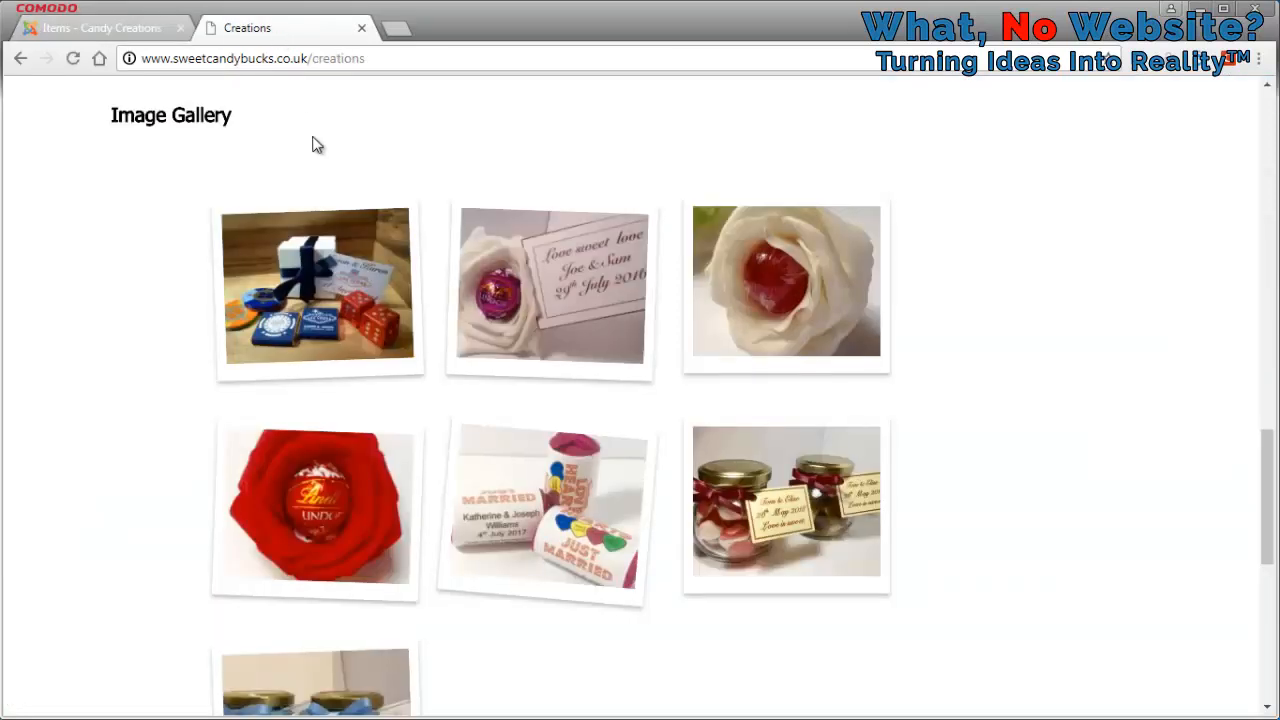
click(72, 58)
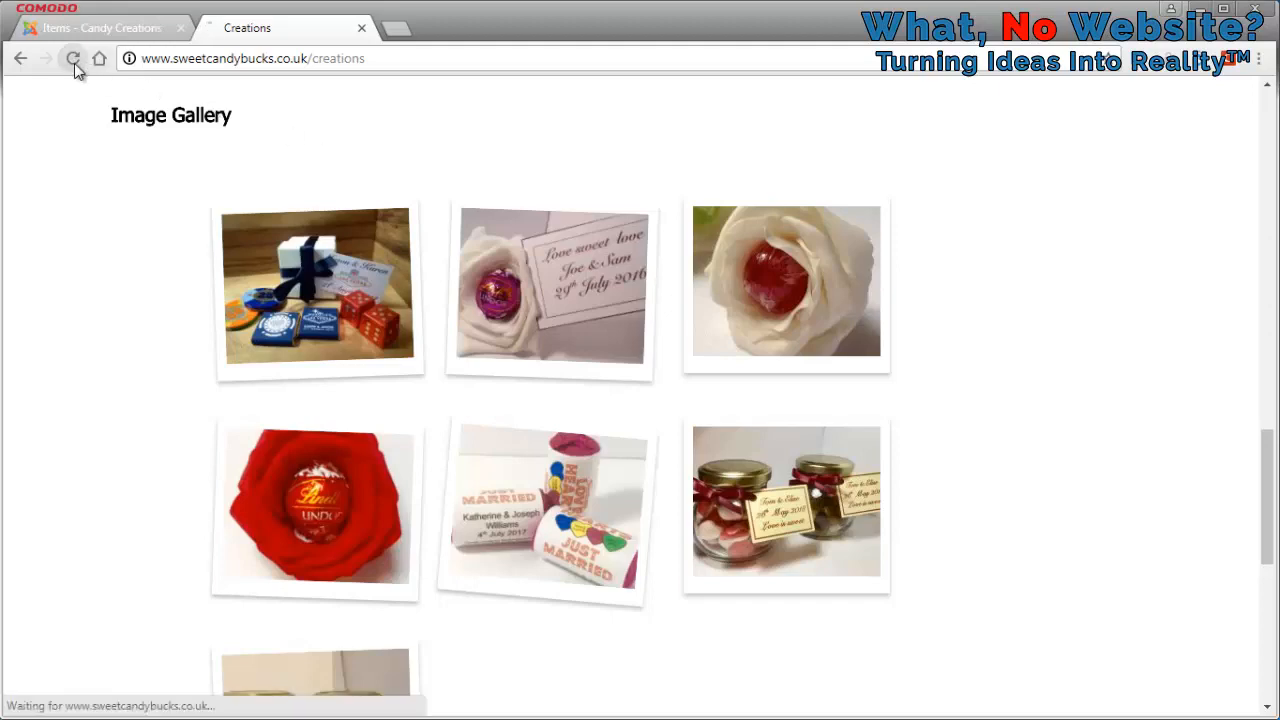